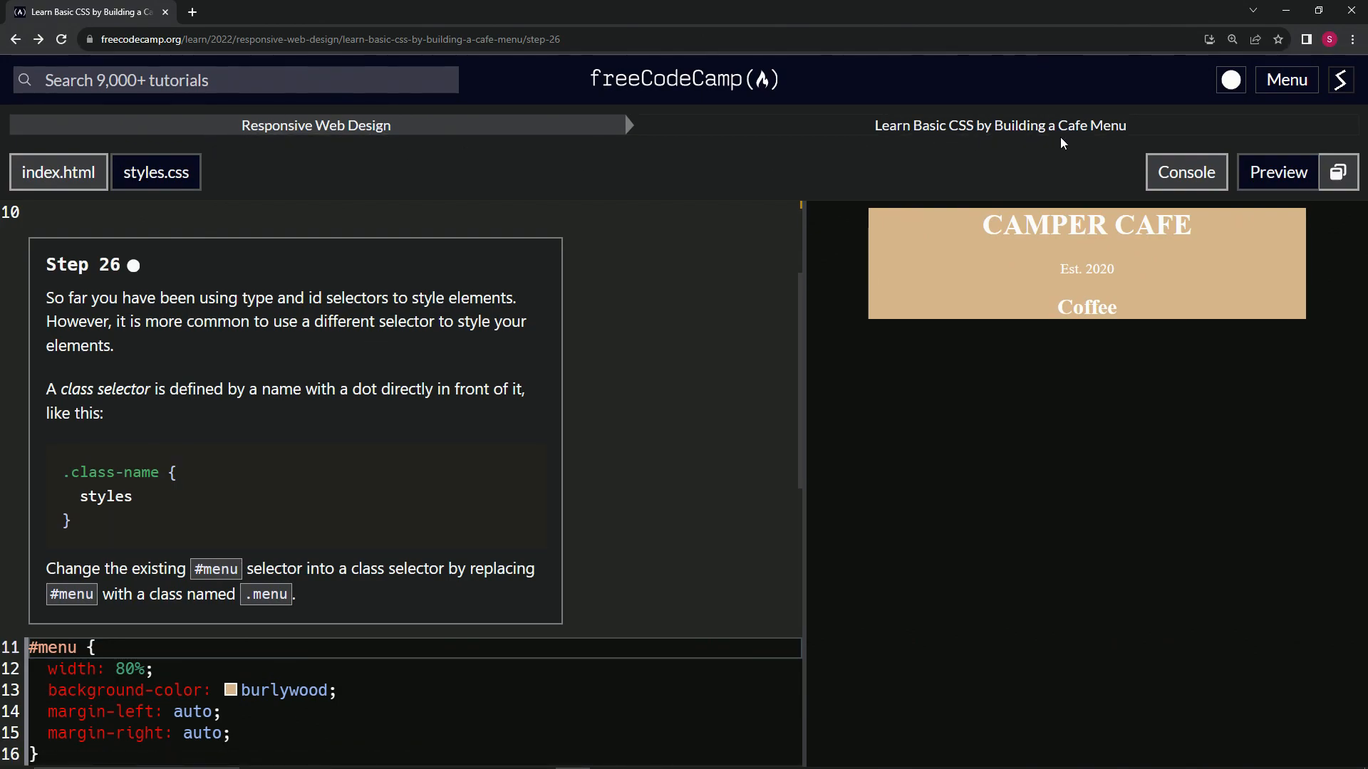
mouse_move(21, 278)
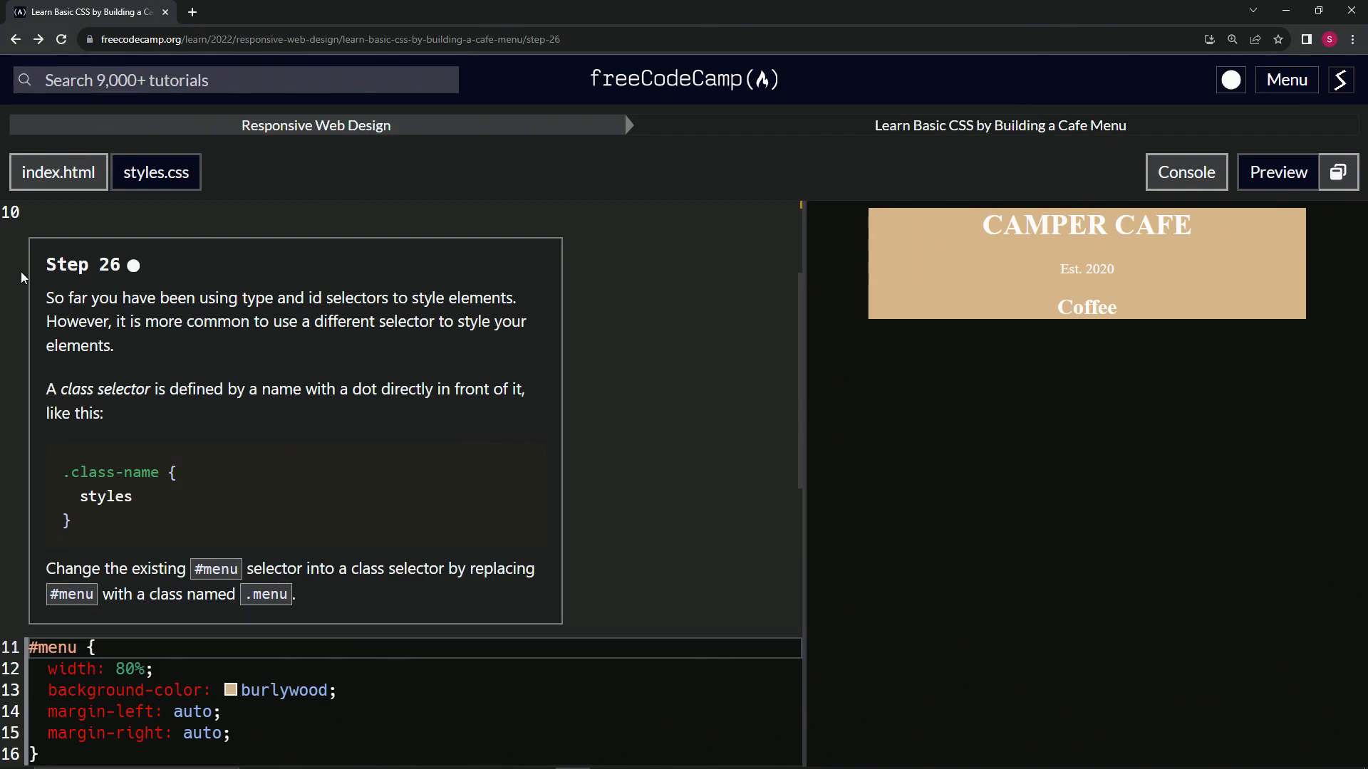
mouse_move(103, 286)
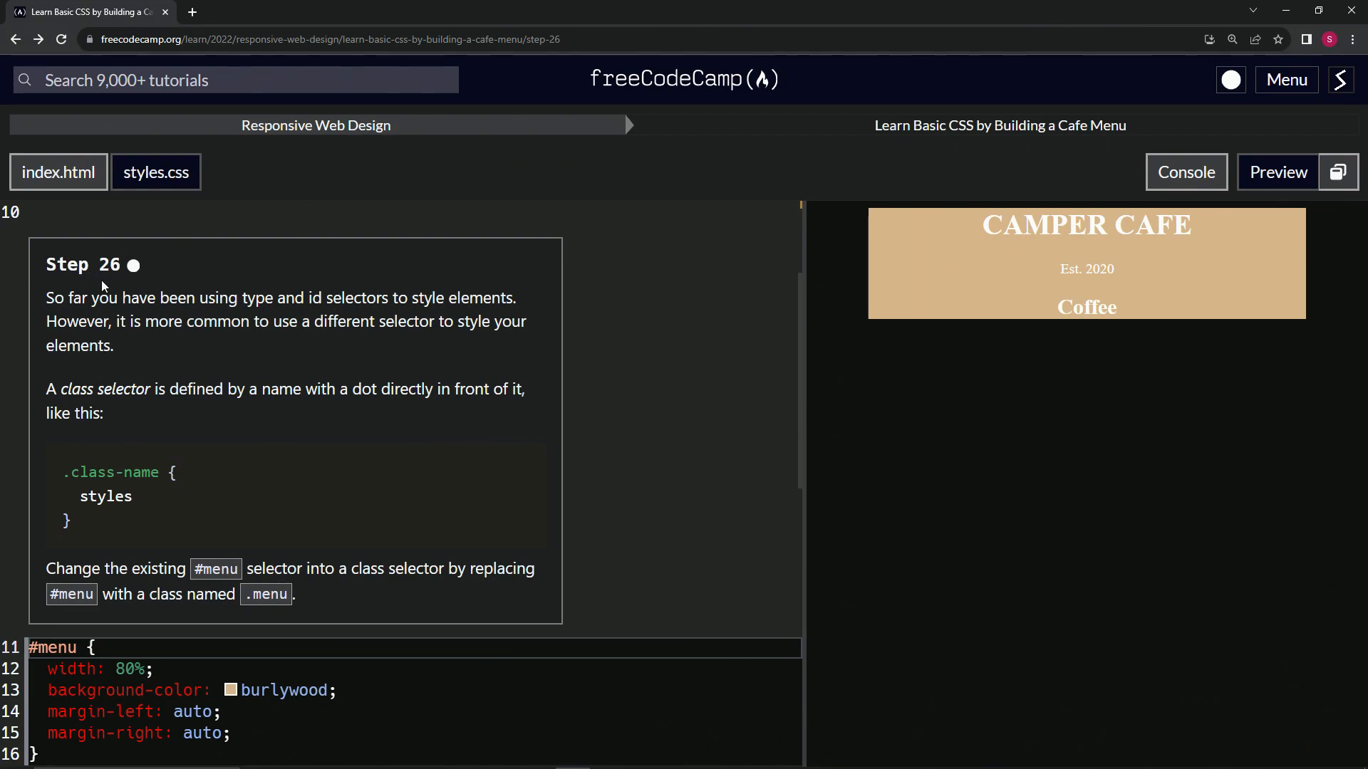
mouse_move(295, 271)
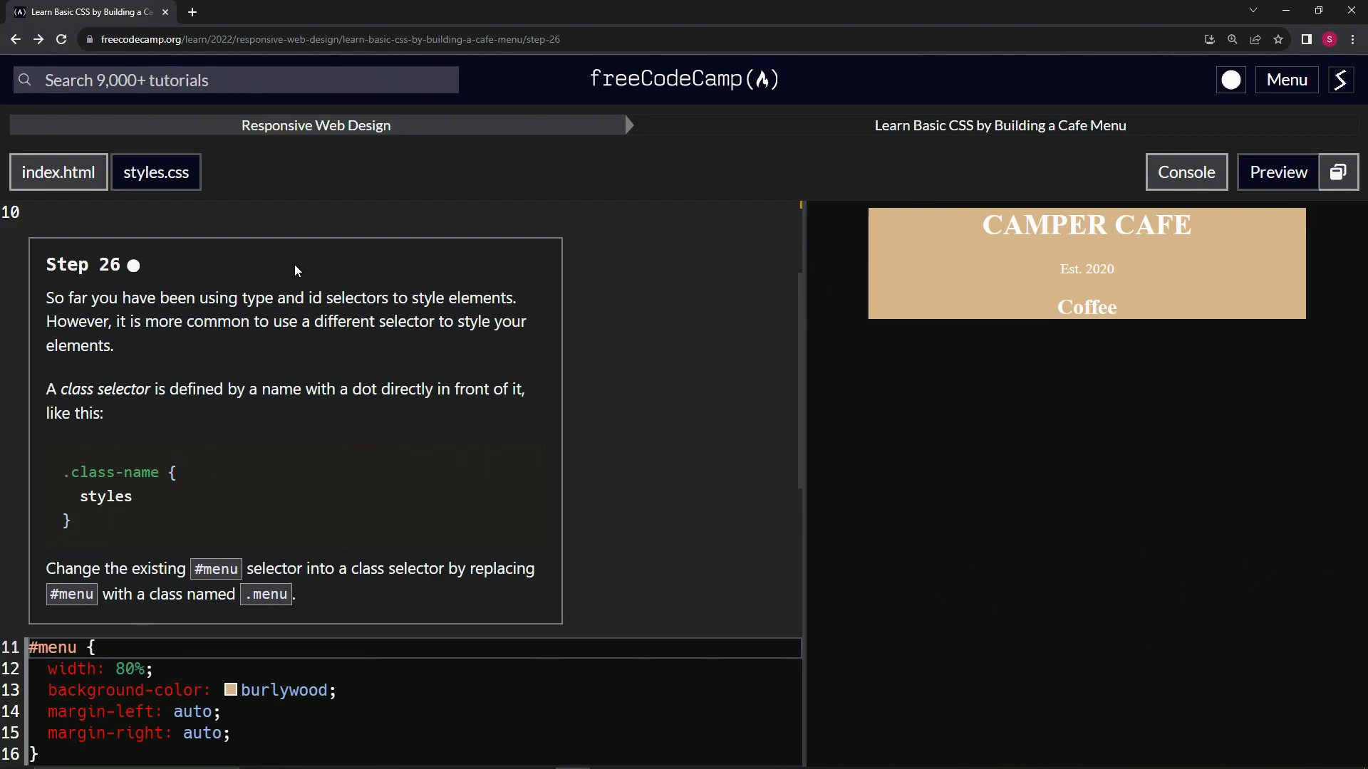
mouse_move(307, 263)
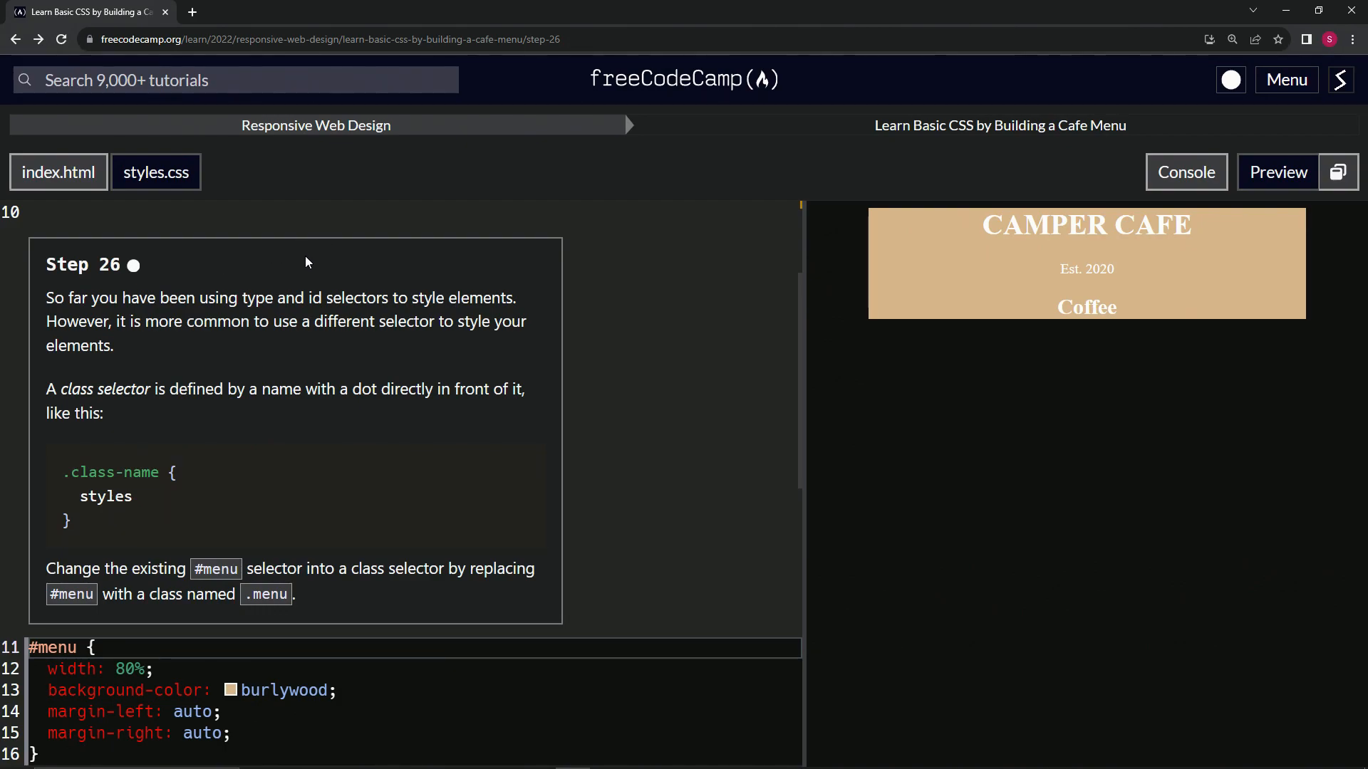
mouse_move(268, 259)
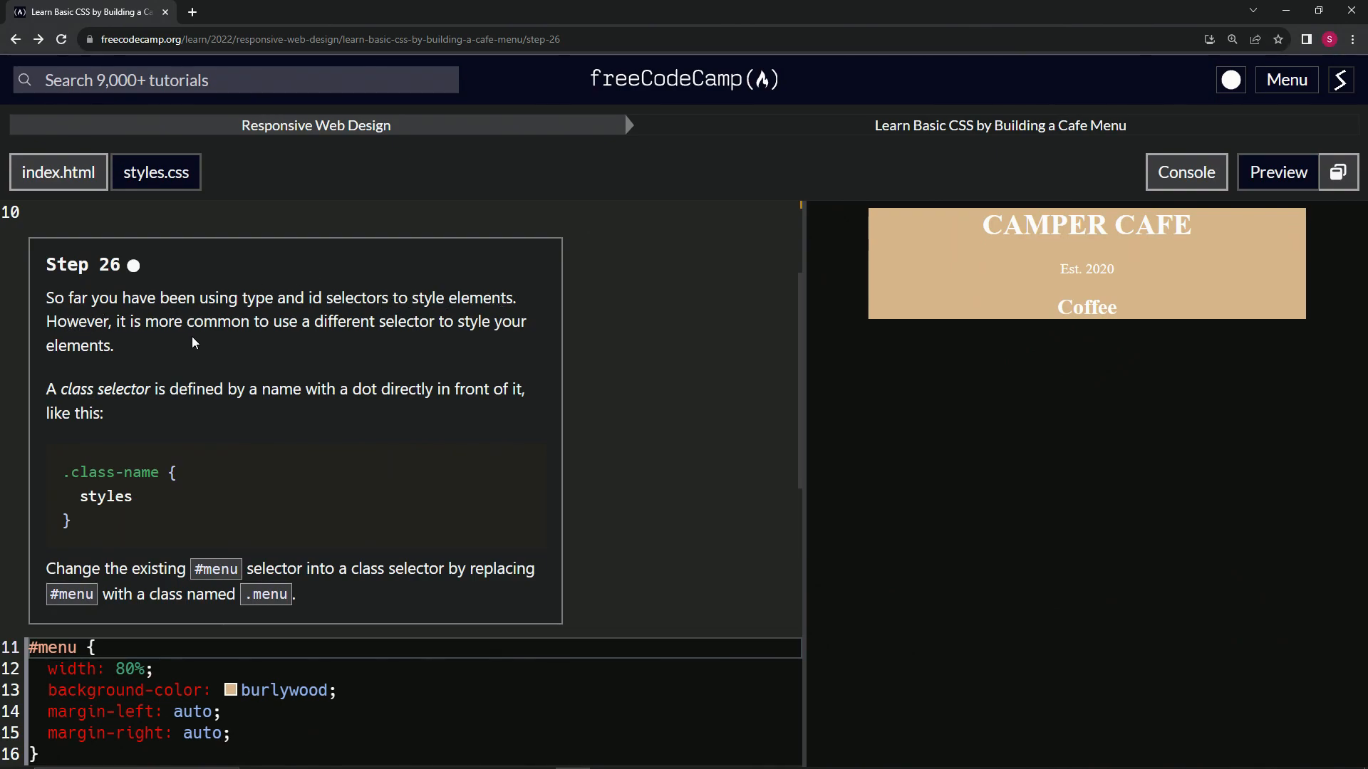
mouse_move(457, 332)
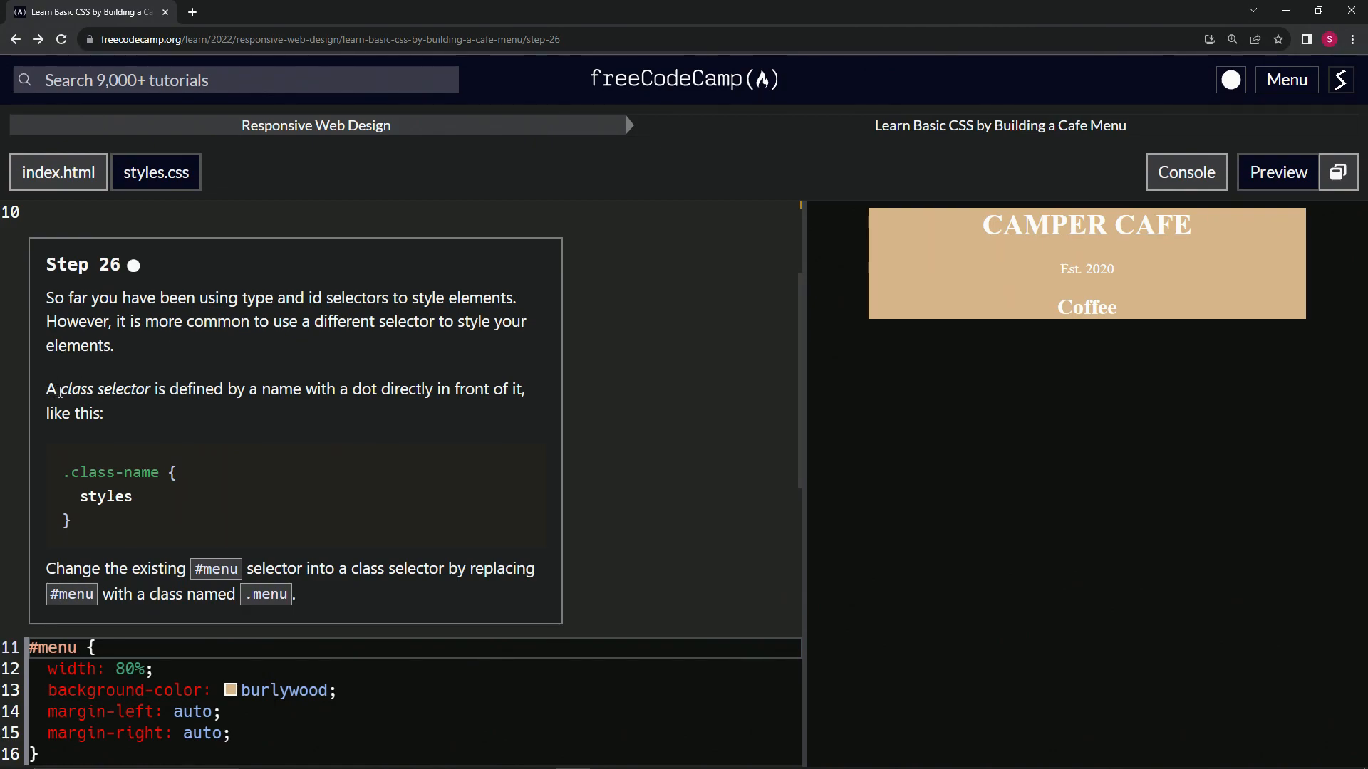
mouse_move(172, 403)
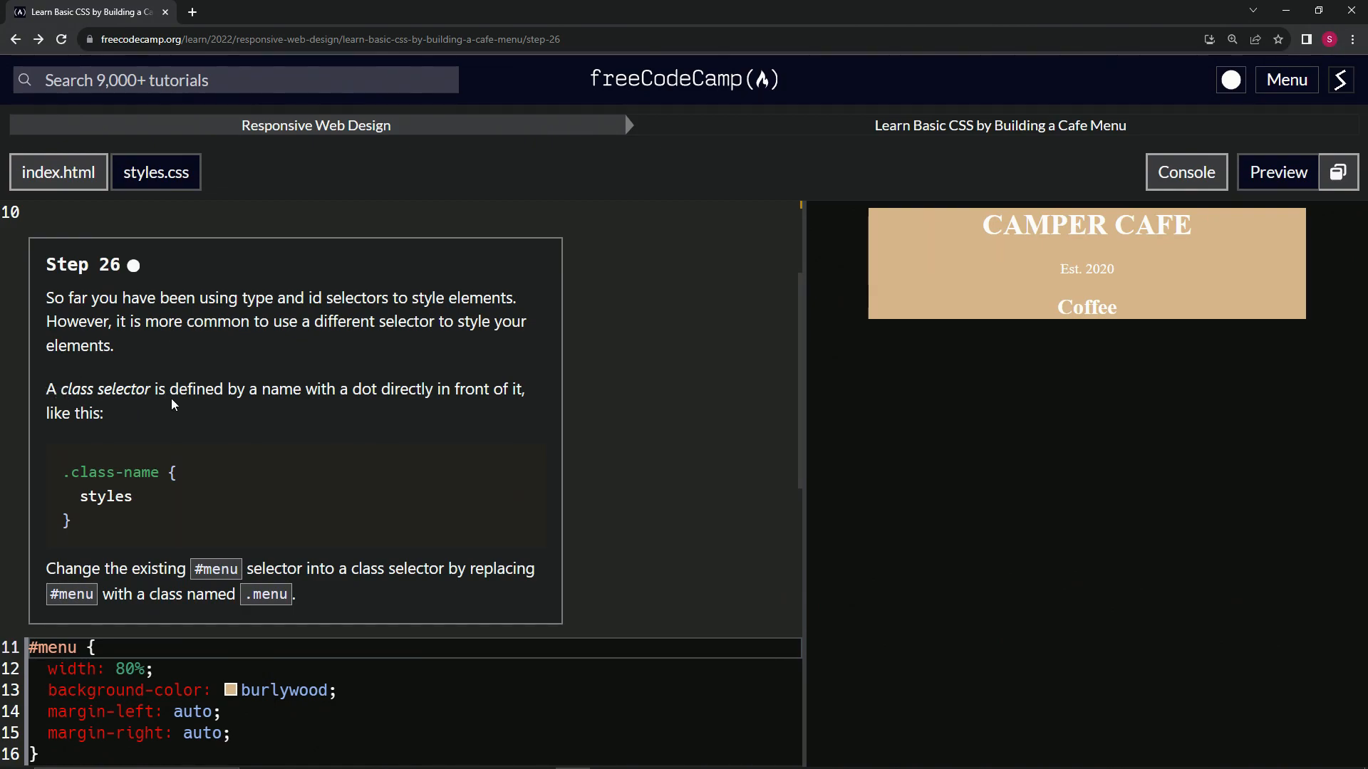
mouse_move(339, 410)
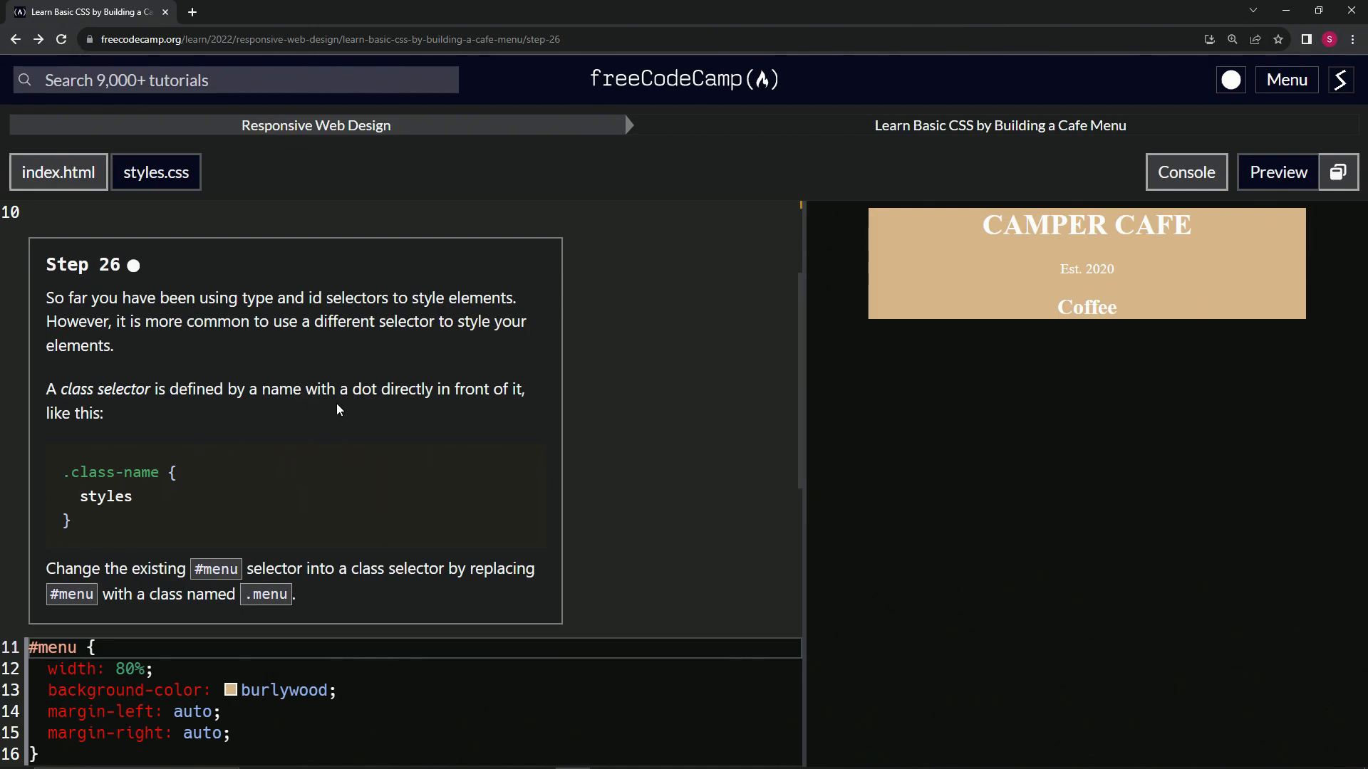
mouse_move(107, 437)
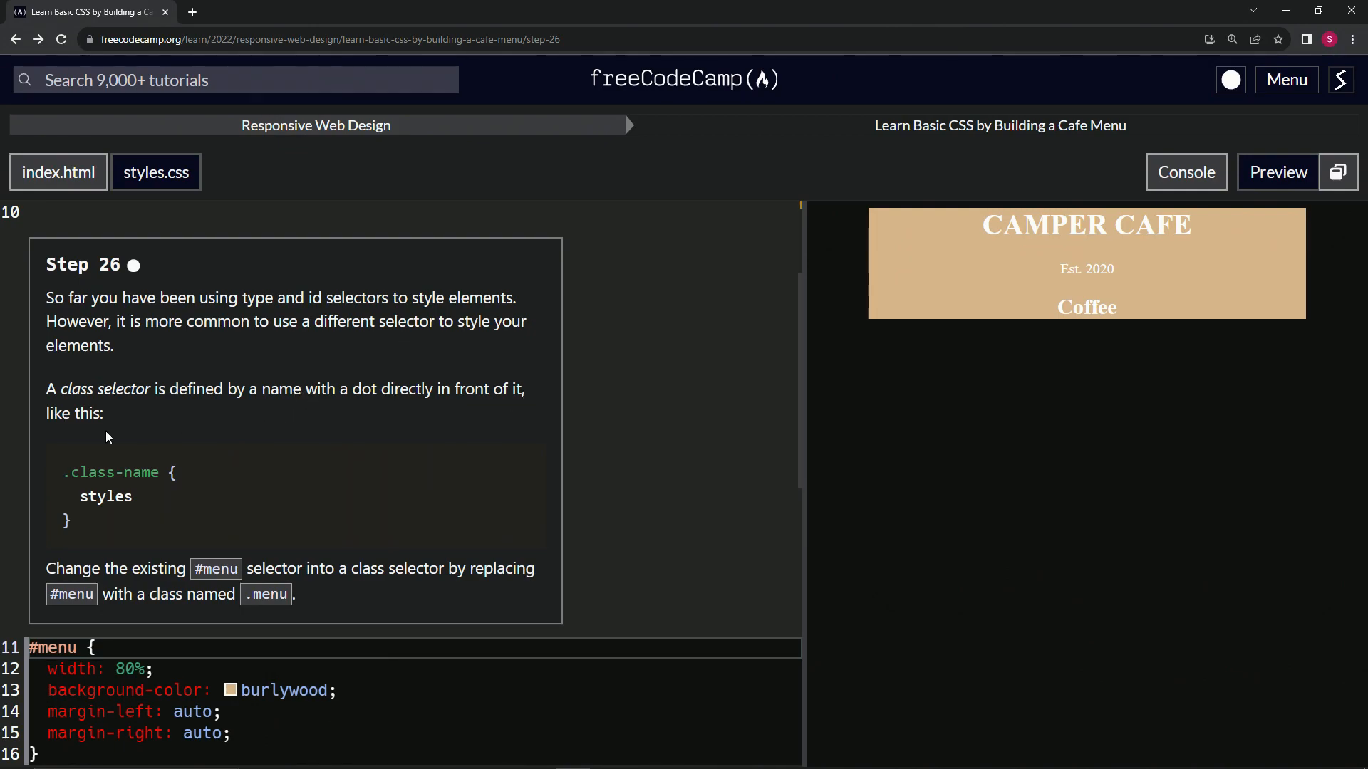
mouse_move(83, 469)
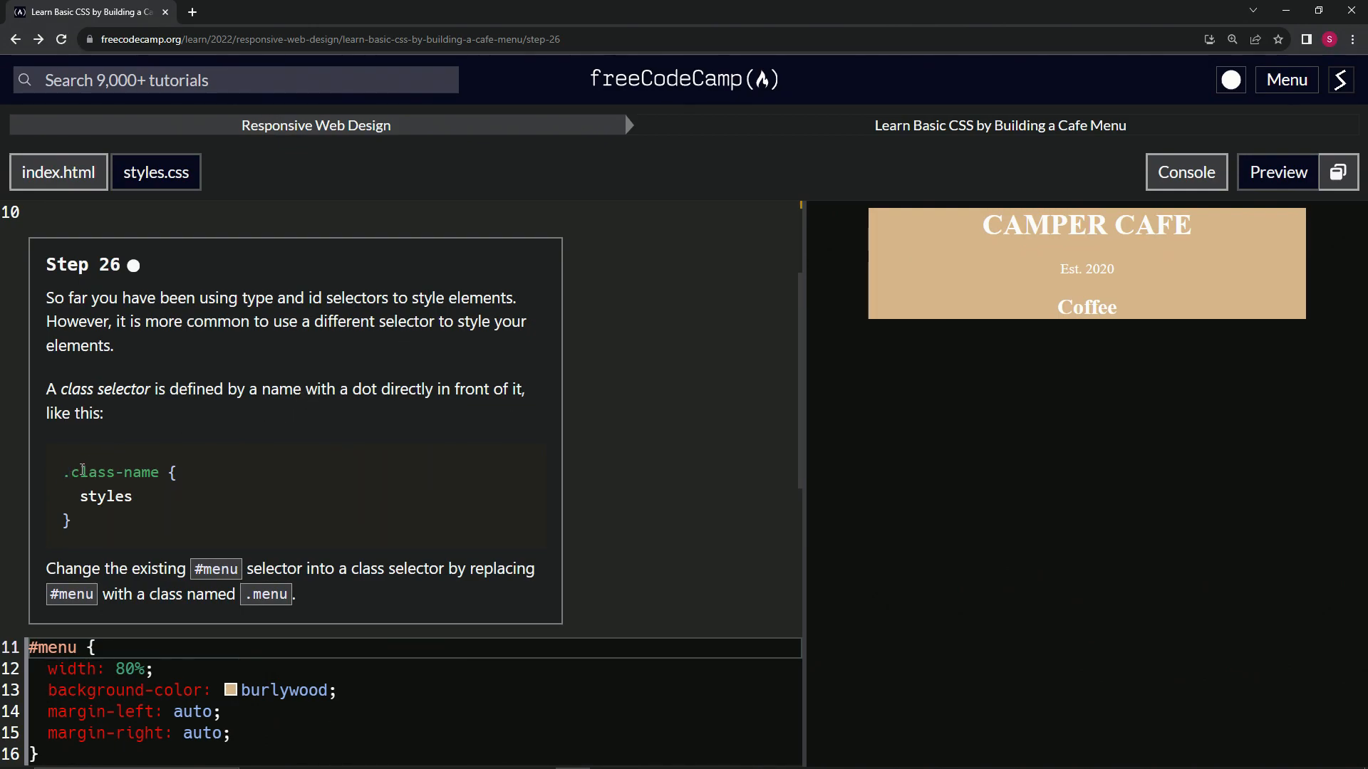
mouse_move(138, 498)
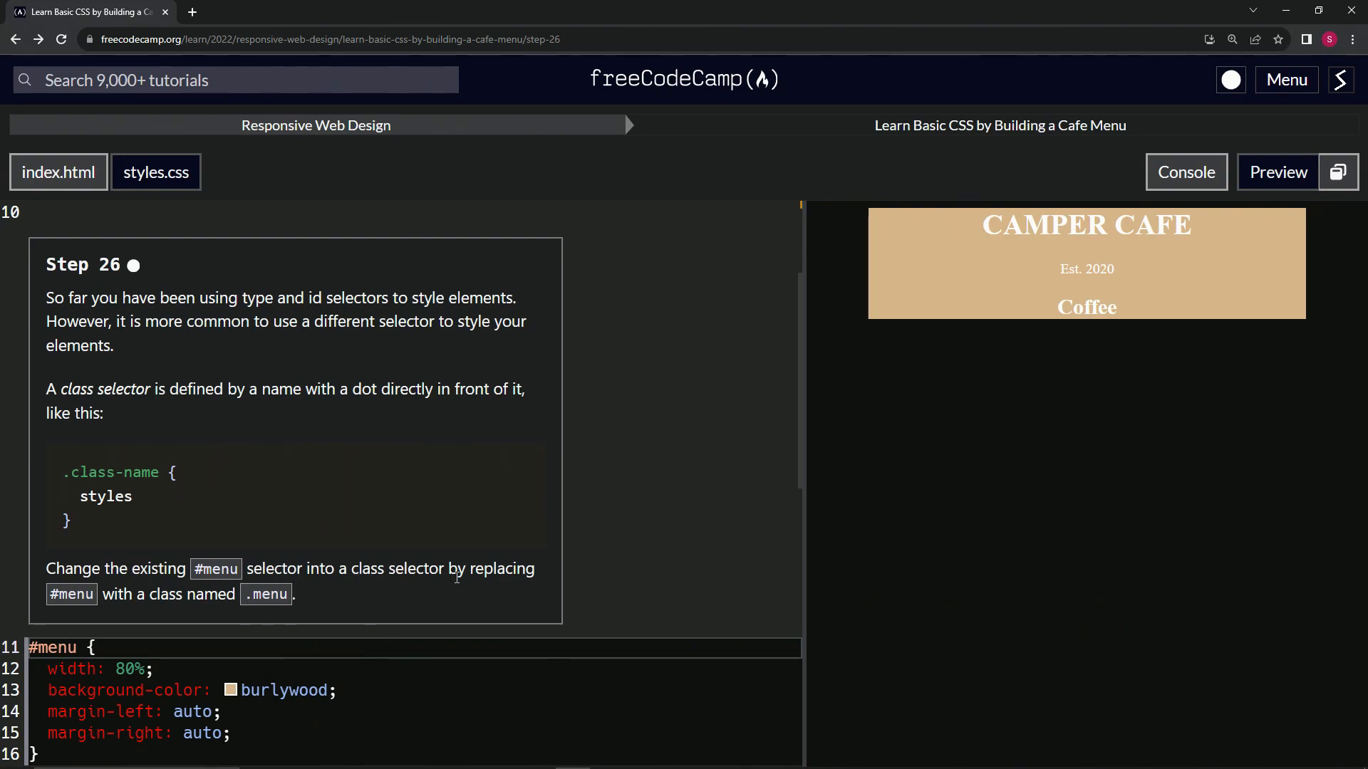
mouse_move(98, 612)
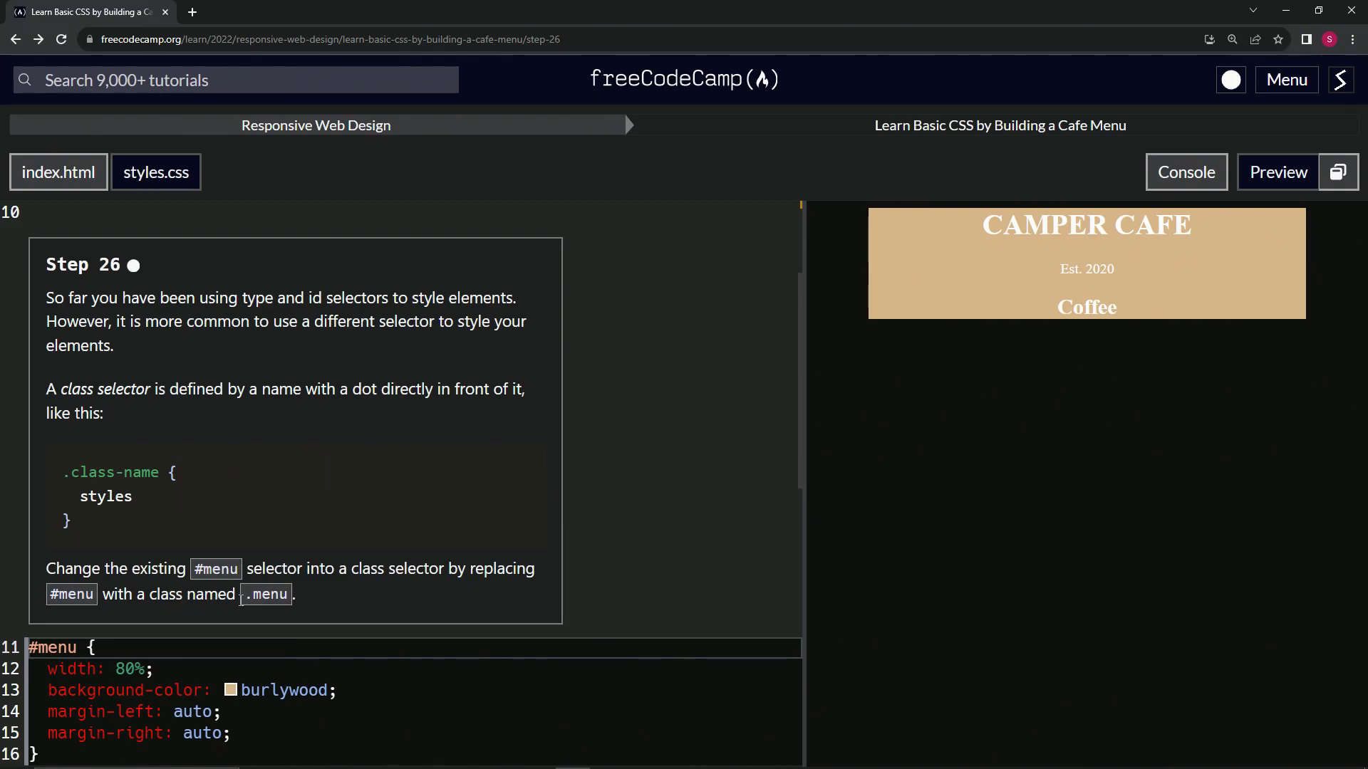
Replace the #menu id selector on line 11 with the .menu class selector
double_click(266, 594)
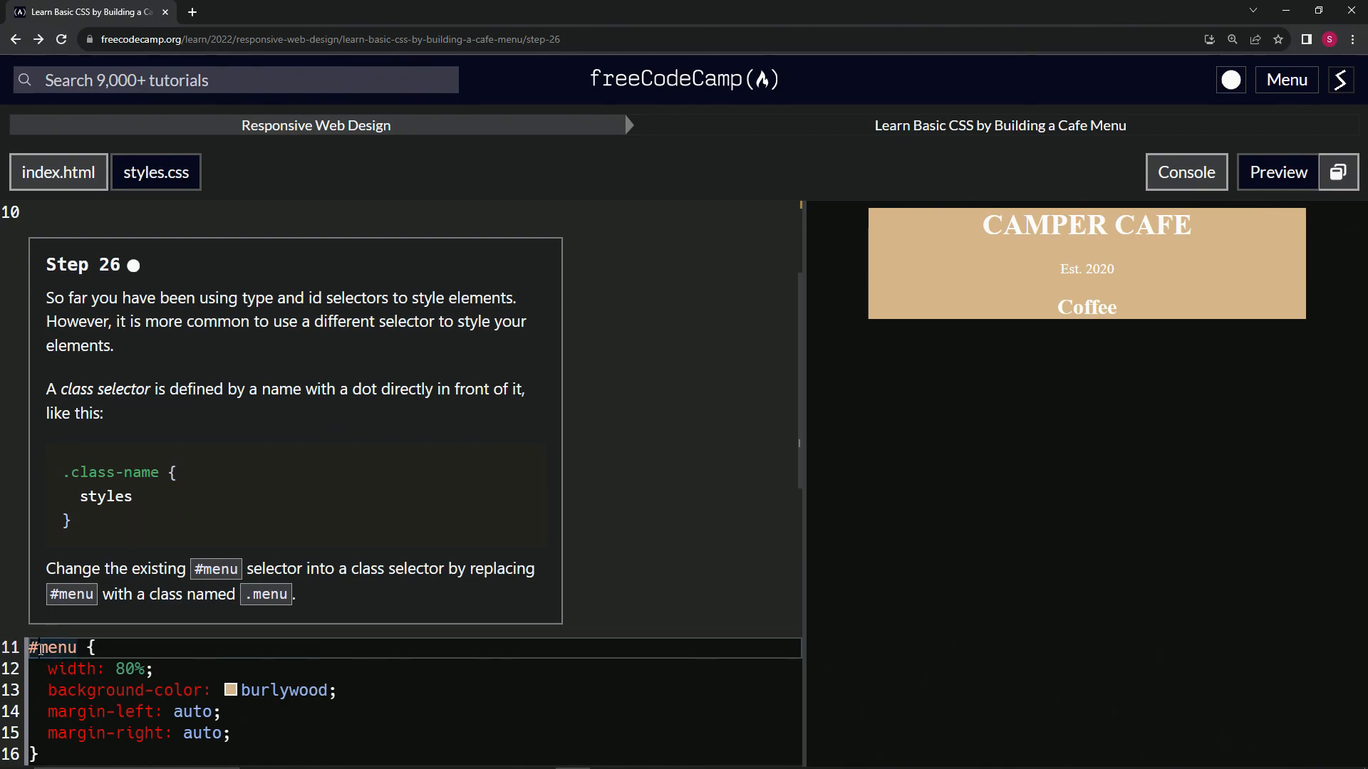
key("Backspace")
type(".")
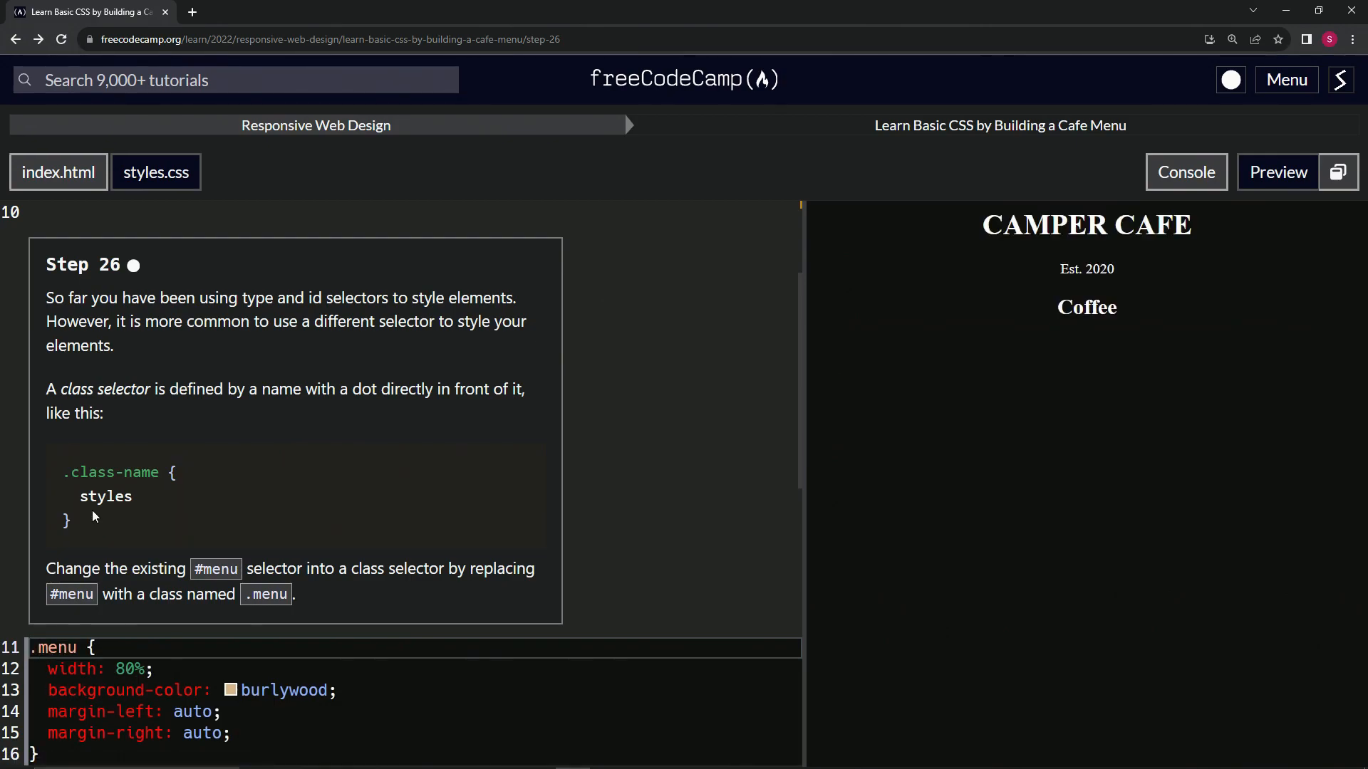
mouse_move(99, 575)
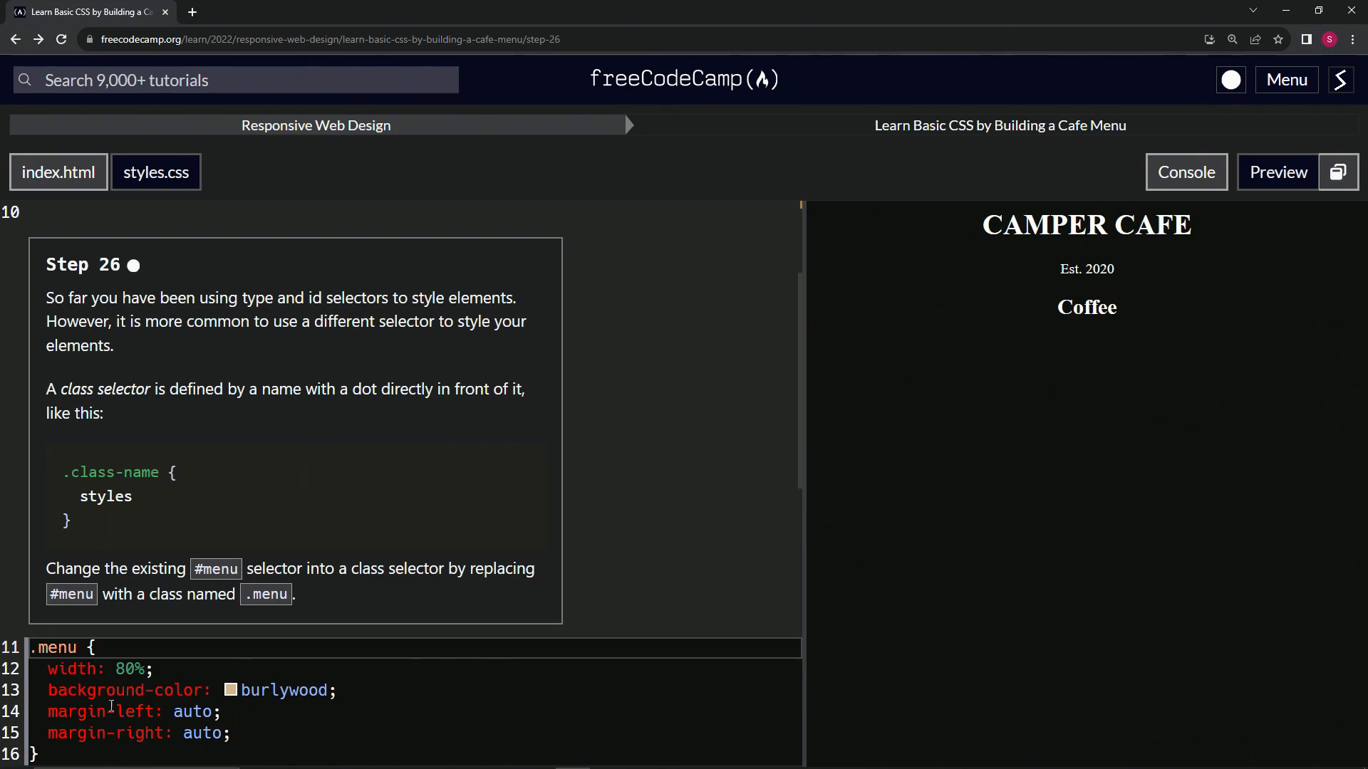
mouse_move(942, 277)
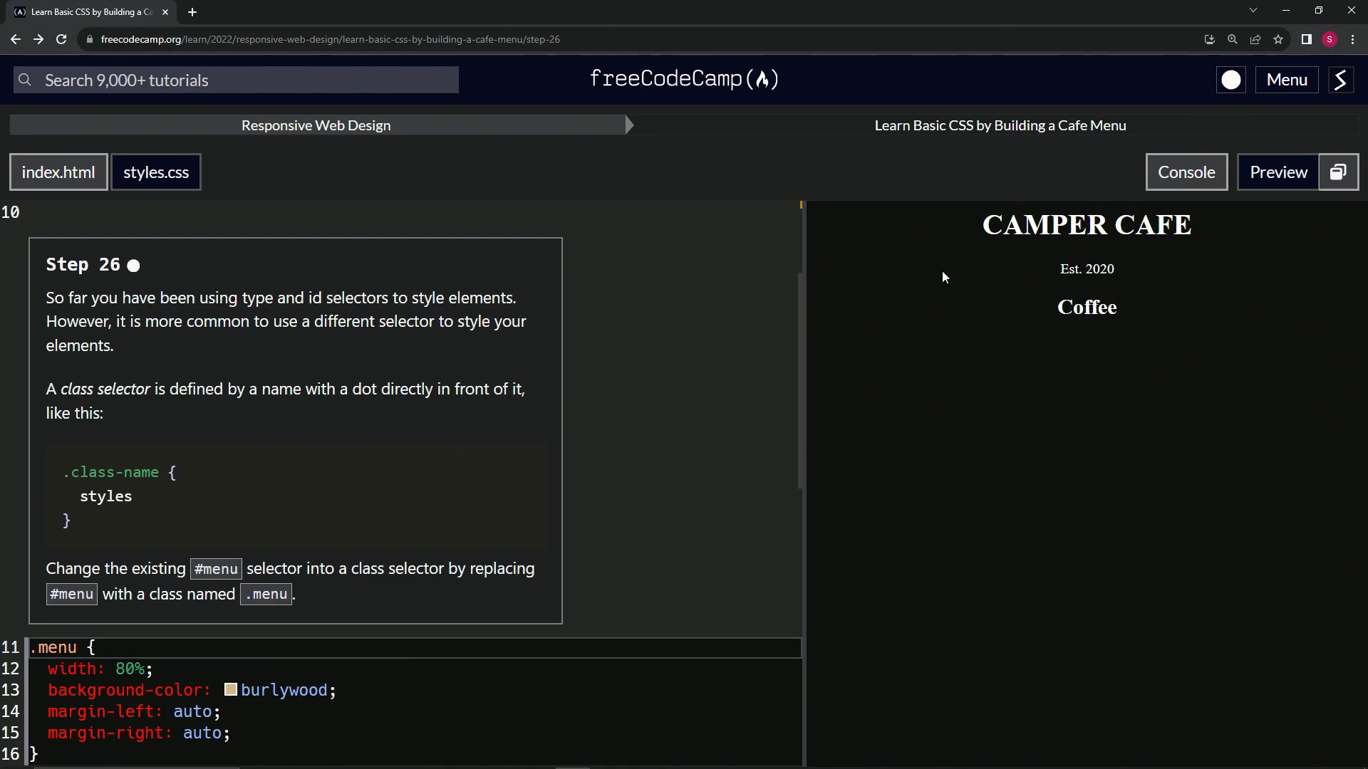
mouse_move(955, 268)
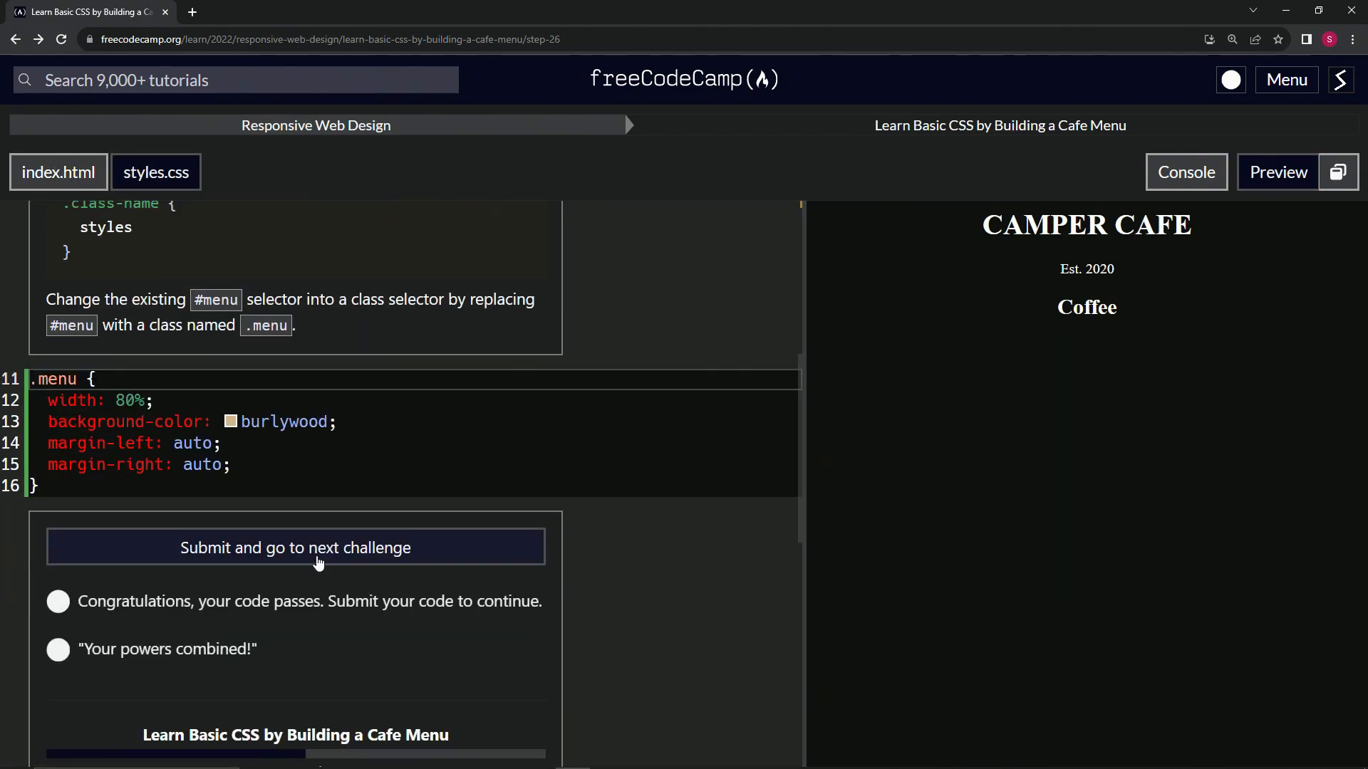
Submit the passing Step 26 code and move on to Step 27
left_click(295, 547)
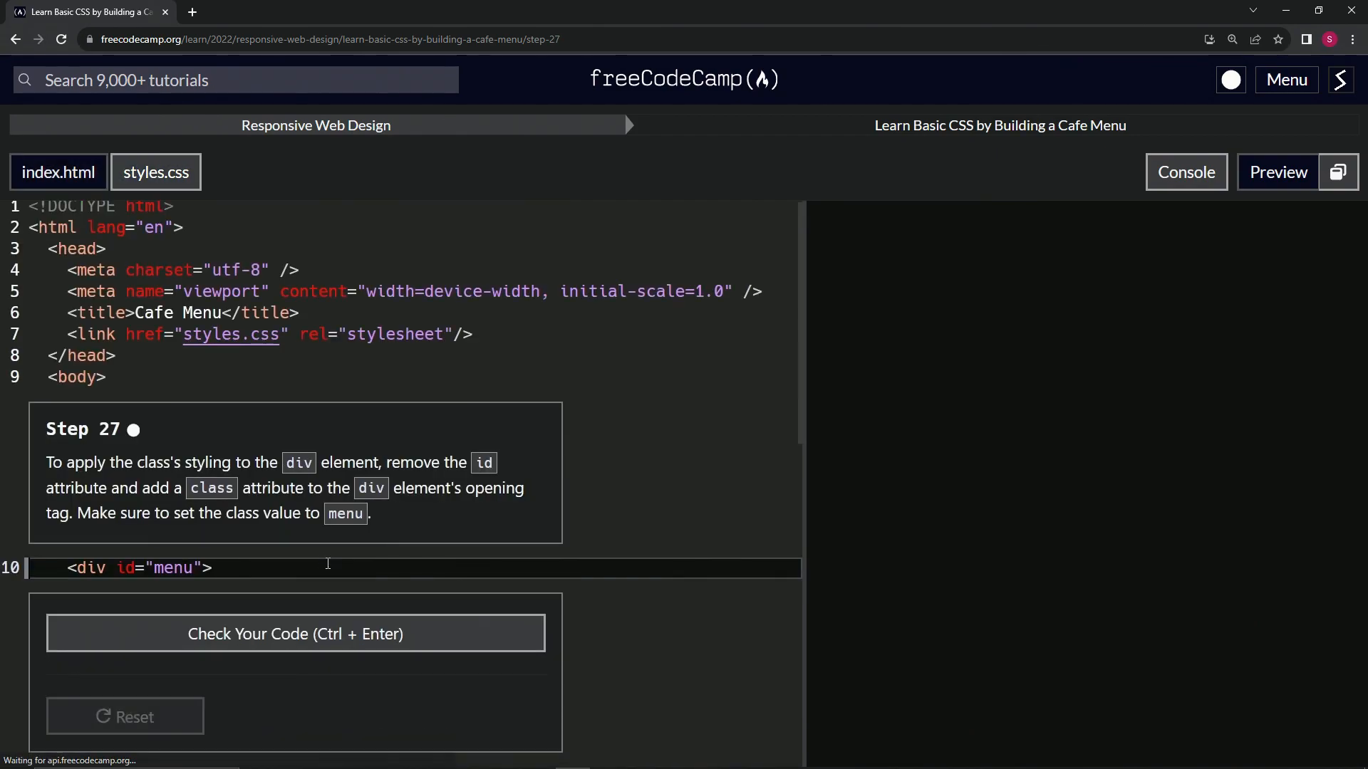